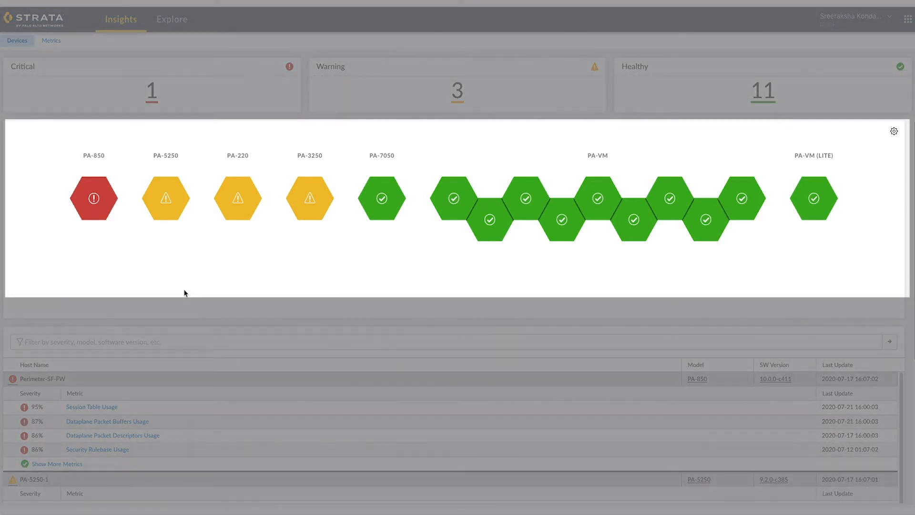
mouse_move(100, 212)
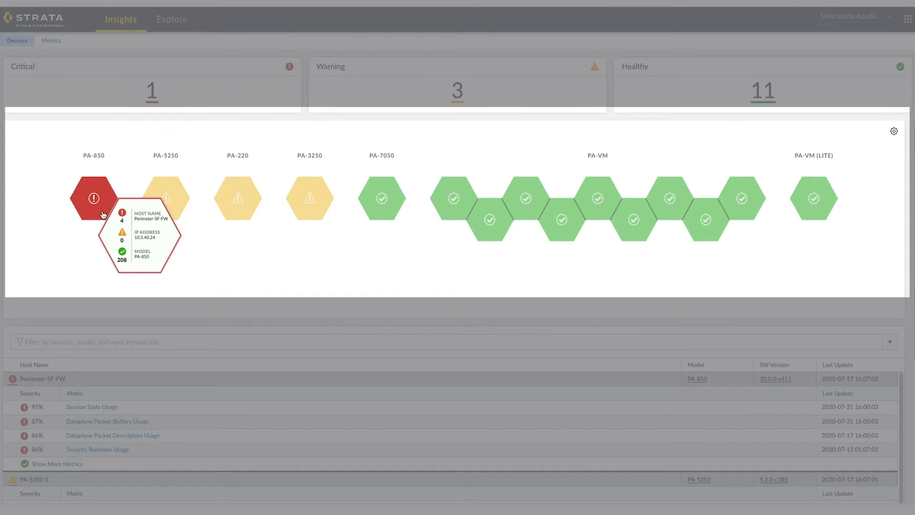
mouse_move(48, 294)
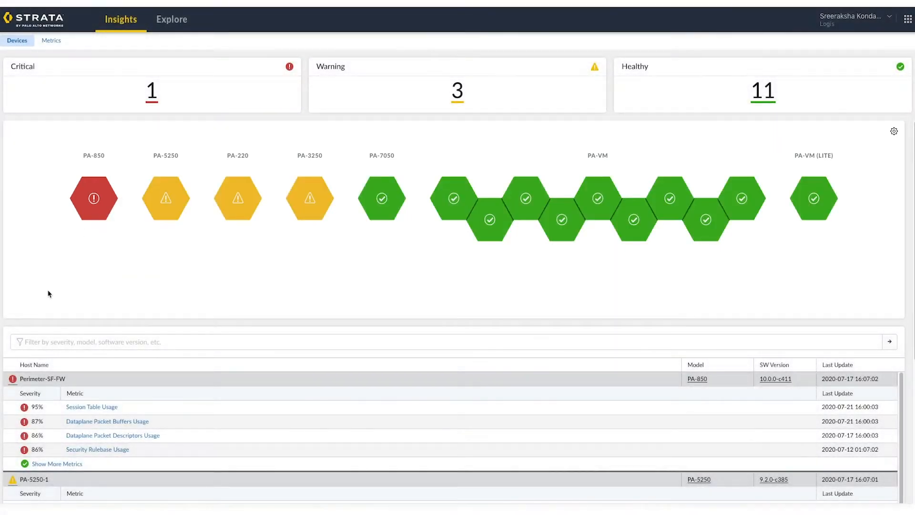
Step: Bring Perimeter-SF-FW's Session Table Usage (95%) into view and go to its detail page
scroll("down", 3)
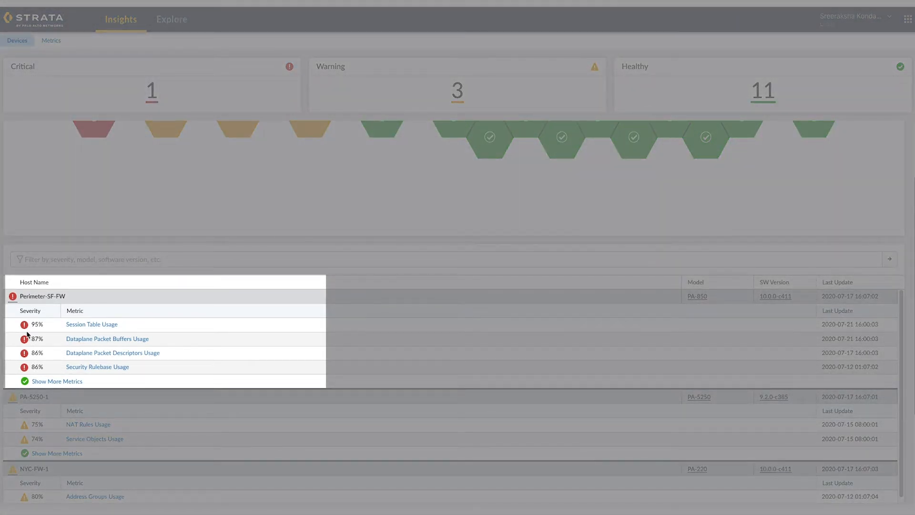
mouse_move(27, 315)
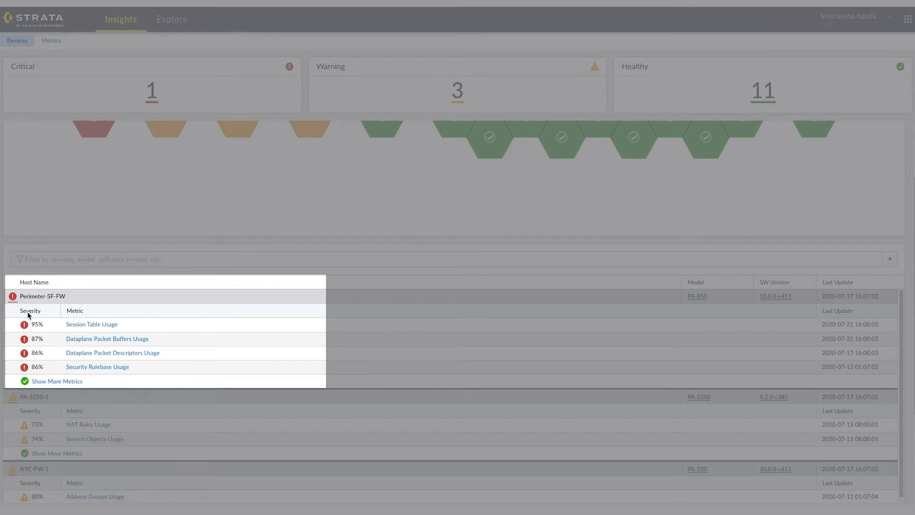
mouse_move(35, 304)
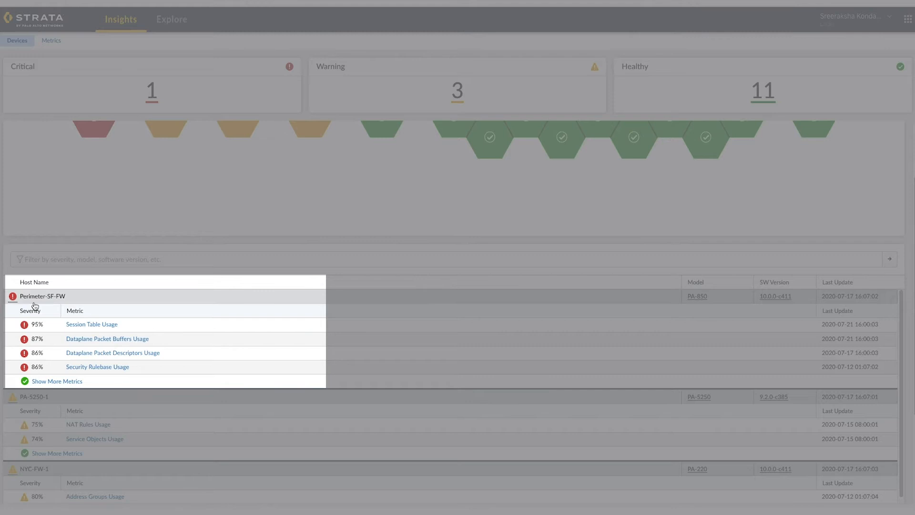
mouse_move(33, 331)
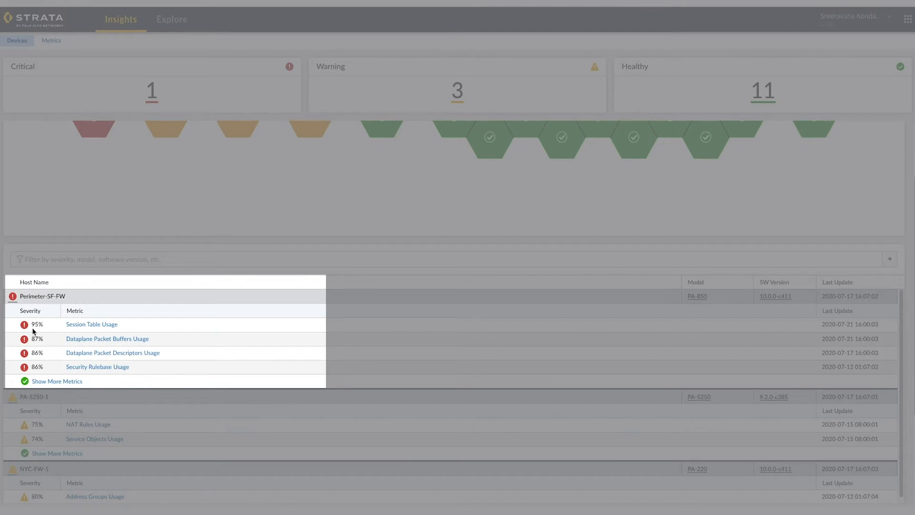
mouse_move(86, 329)
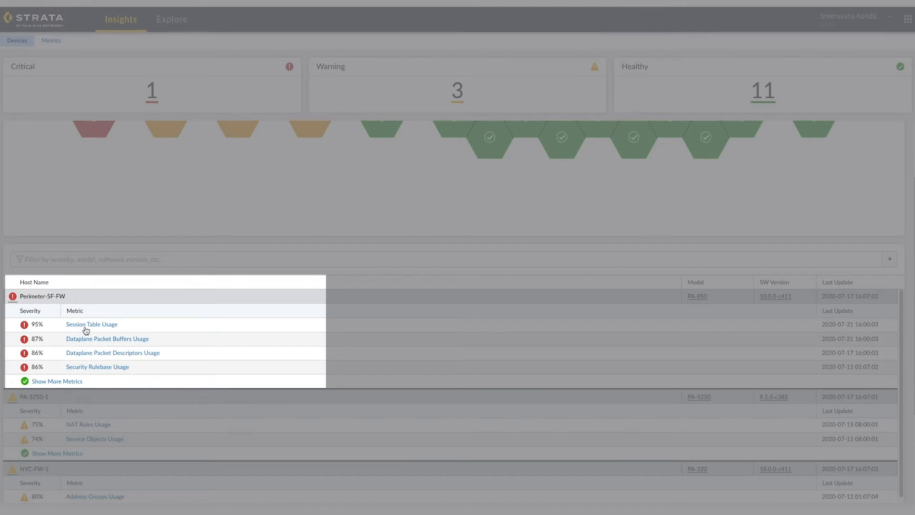
mouse_move(85, 328)
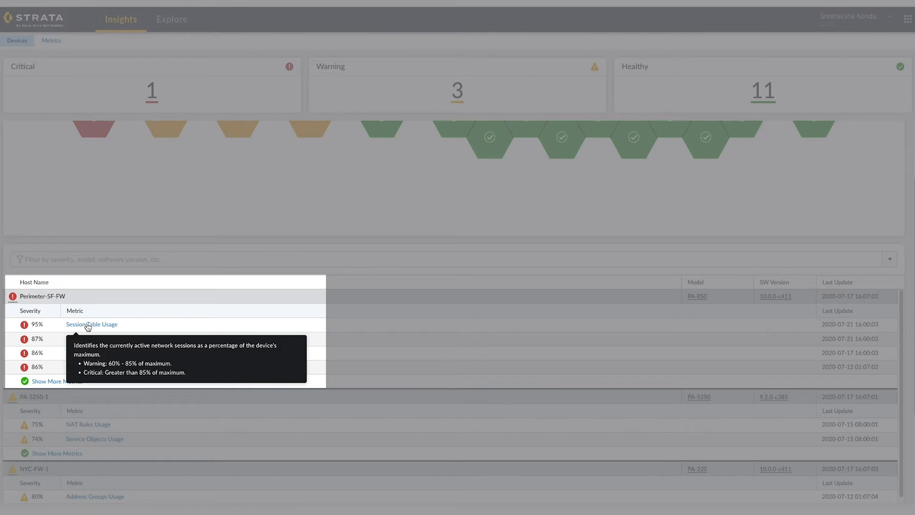
left_click(91, 324)
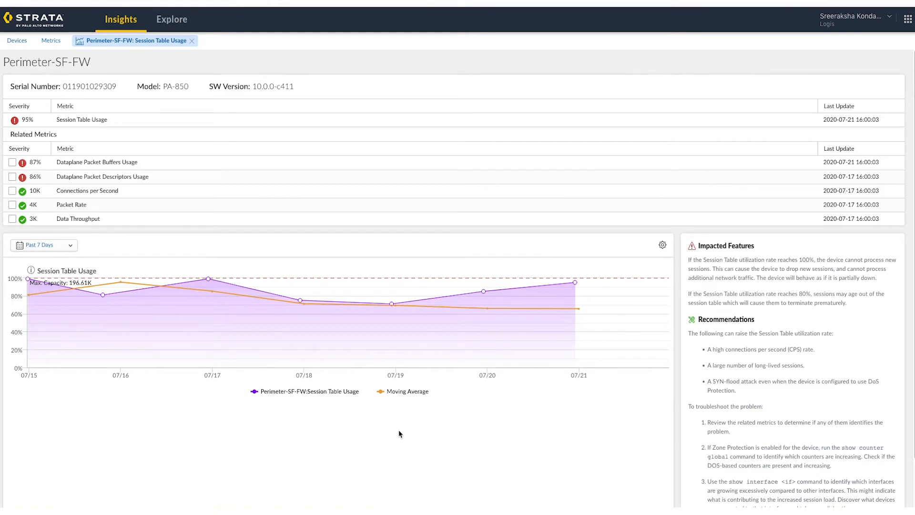
mouse_move(404, 423)
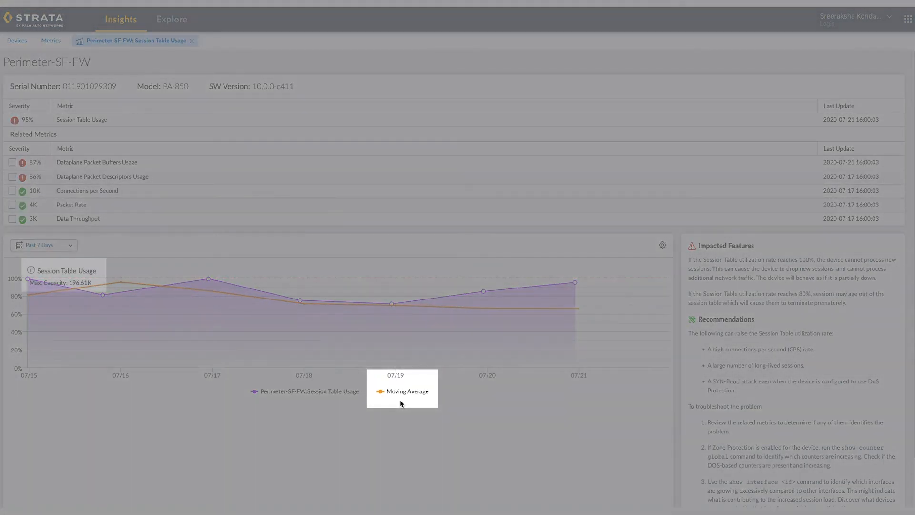
mouse_move(255, 413)
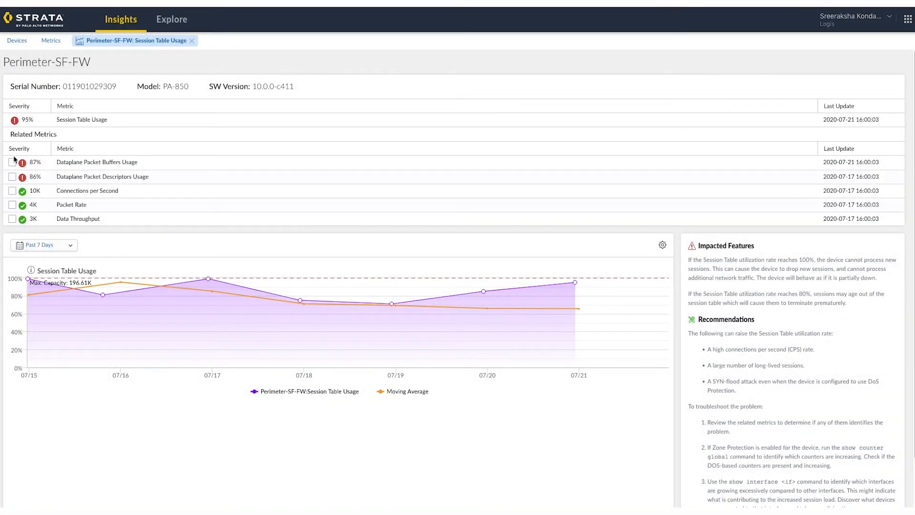
Step: Add the Dataplane Packet Buffers Usage related metric so its chart shows beneath Session Table Usage
left_click(12, 162)
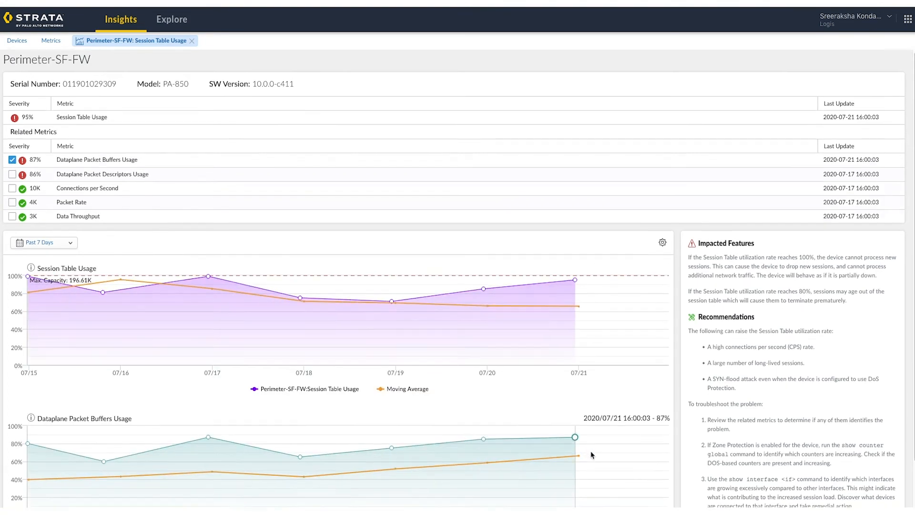
scroll("down", 3)
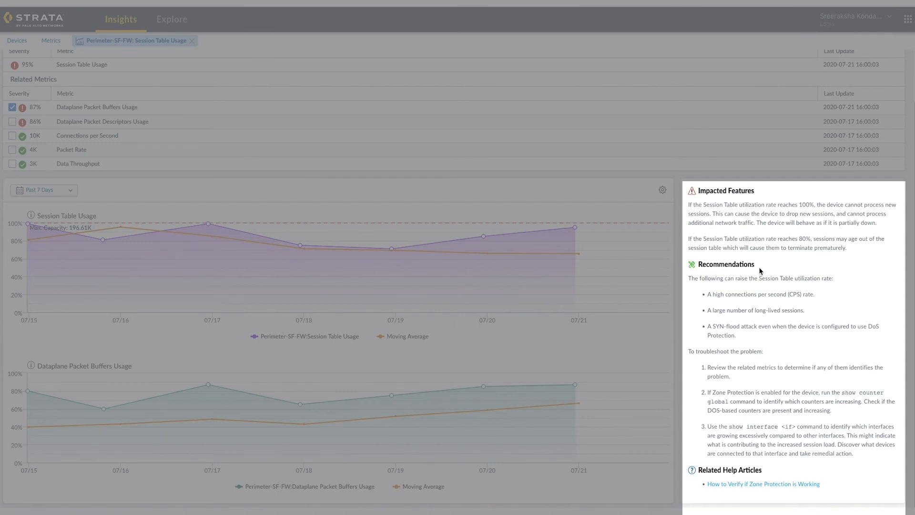
mouse_move(800, 408)
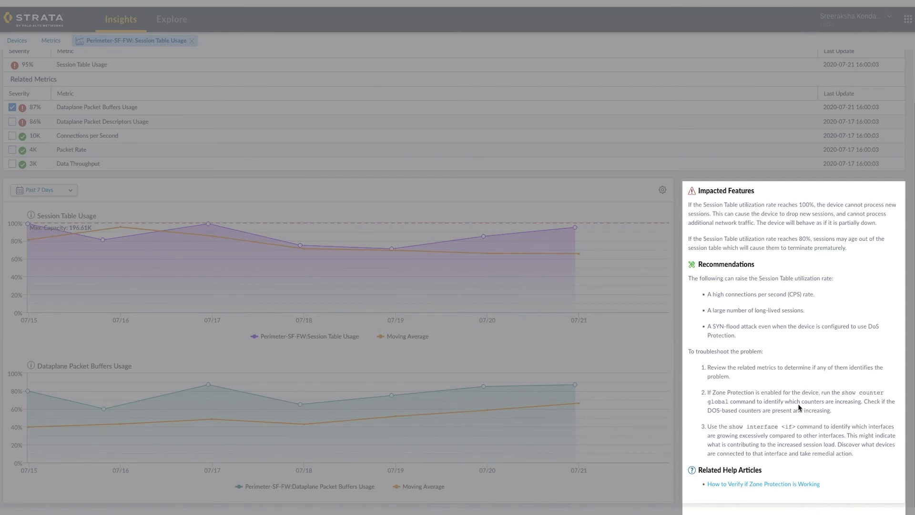
mouse_move(769, 470)
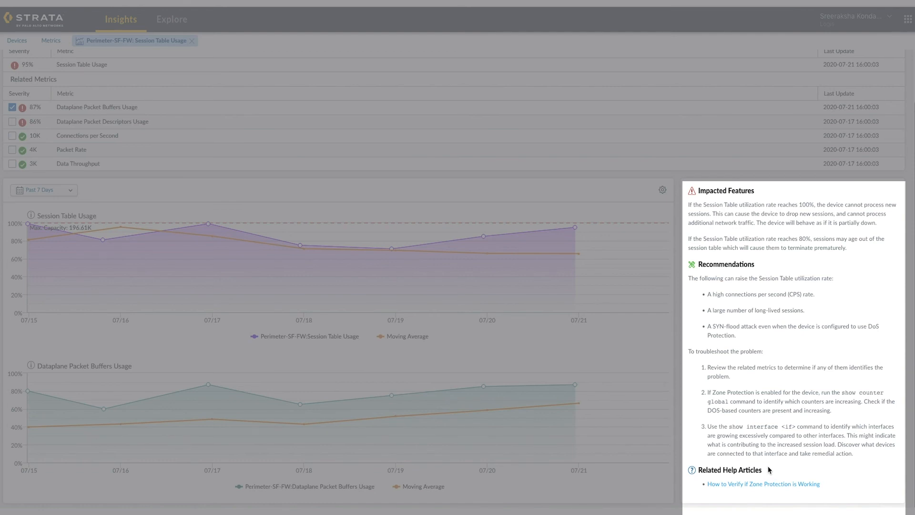